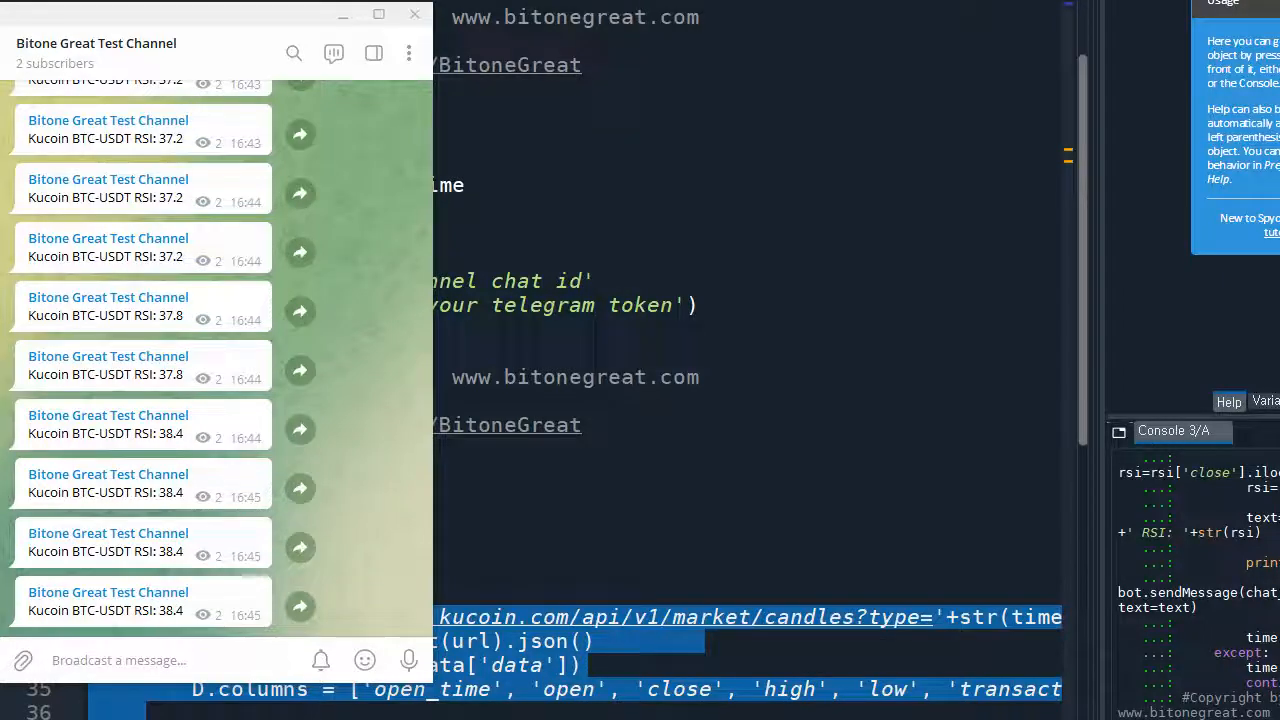
{"action": "mouse_move", "coordinate": [745, 135]}
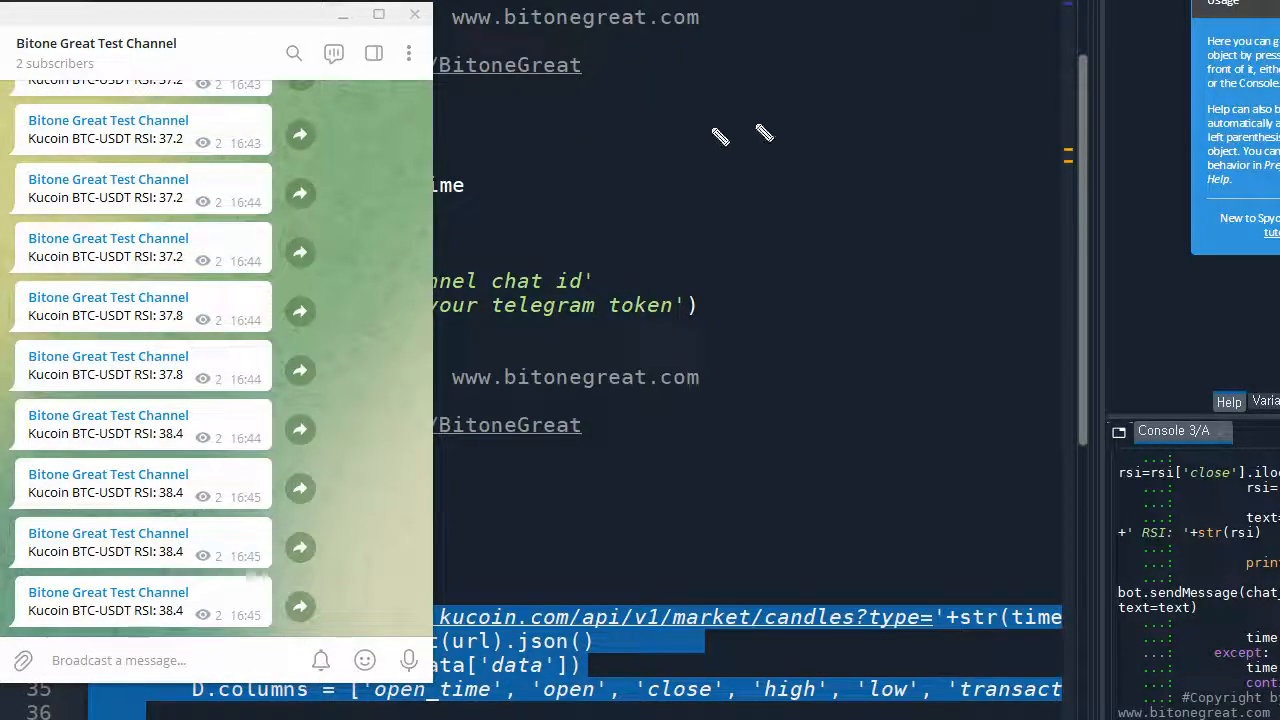
{"action": "mouse_move", "coordinate": [625, 113]}
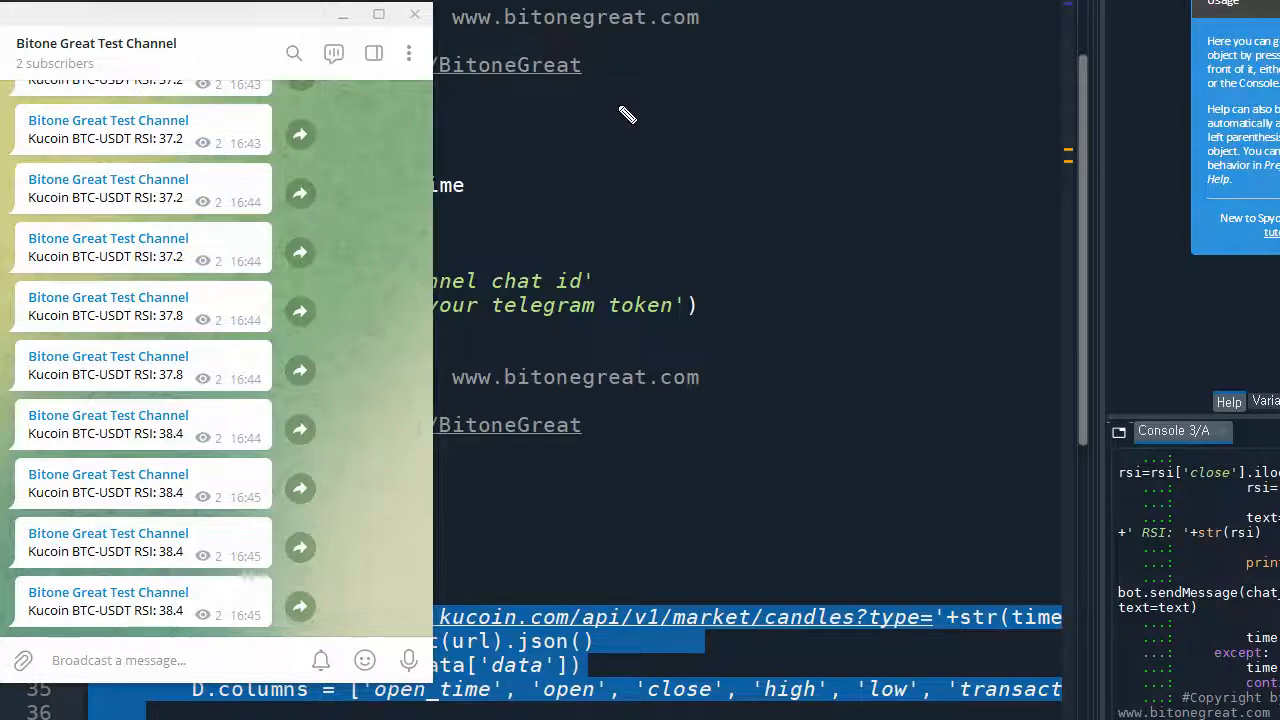
{"action": "mouse_move", "coordinate": [556, 125]}
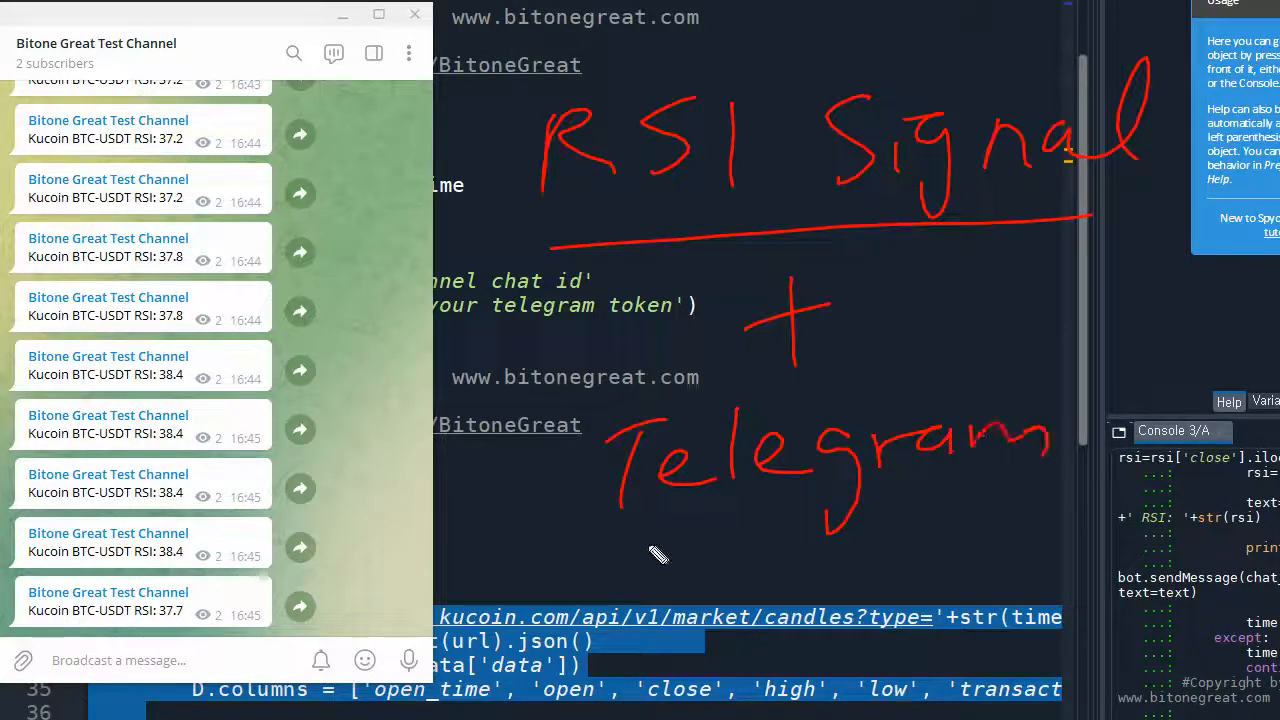
Drag the Telegram test channel window aside so the Spyder RSI script is visible.
{"action": "left_click_drag", "start_coordinate": [600, 555], "coordinate": [1120, 455]}
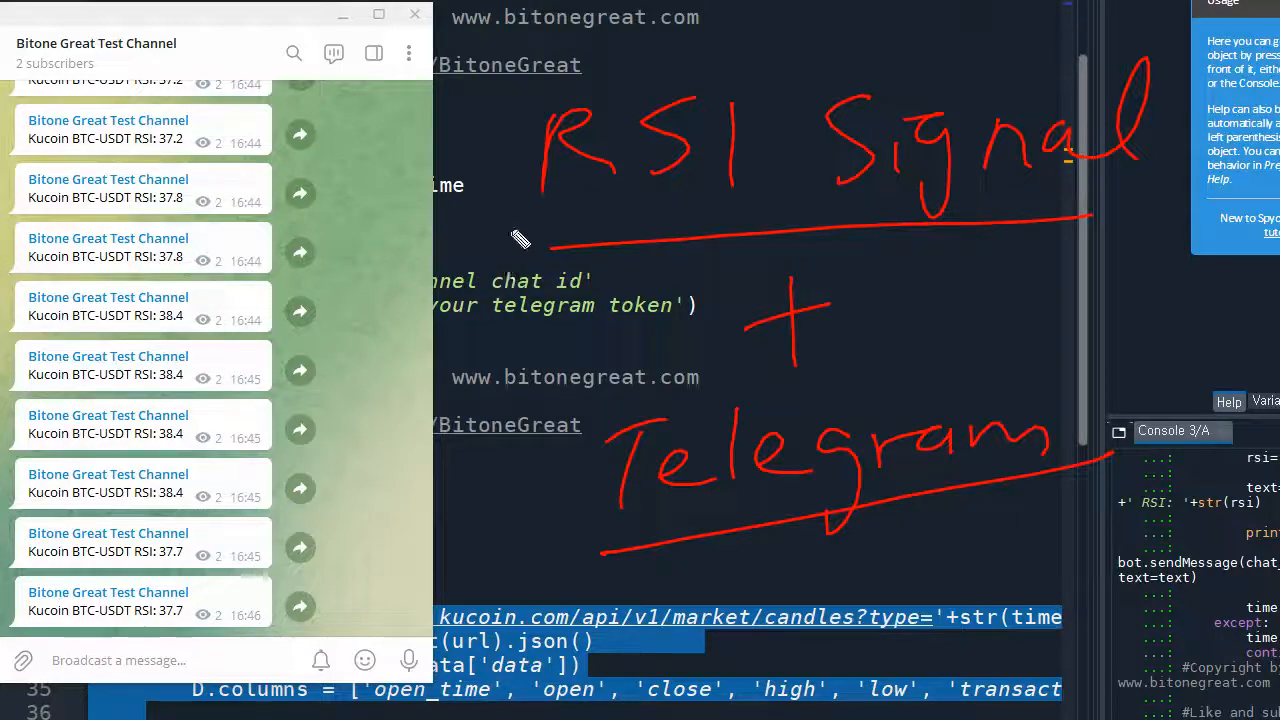
{"action": "left_click_drag", "start_coordinate": [520, 215], "coordinate": [375, 335]}
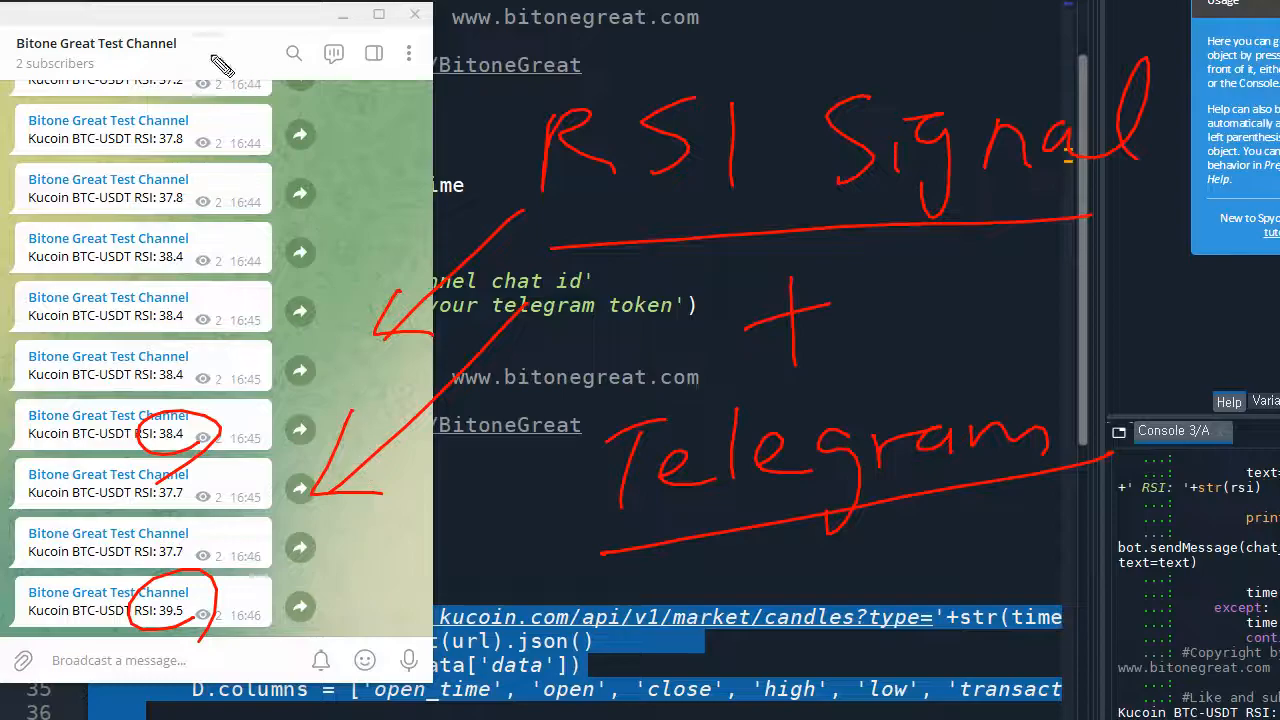
{"action": "mouse_move", "coordinate": [235, 610]}
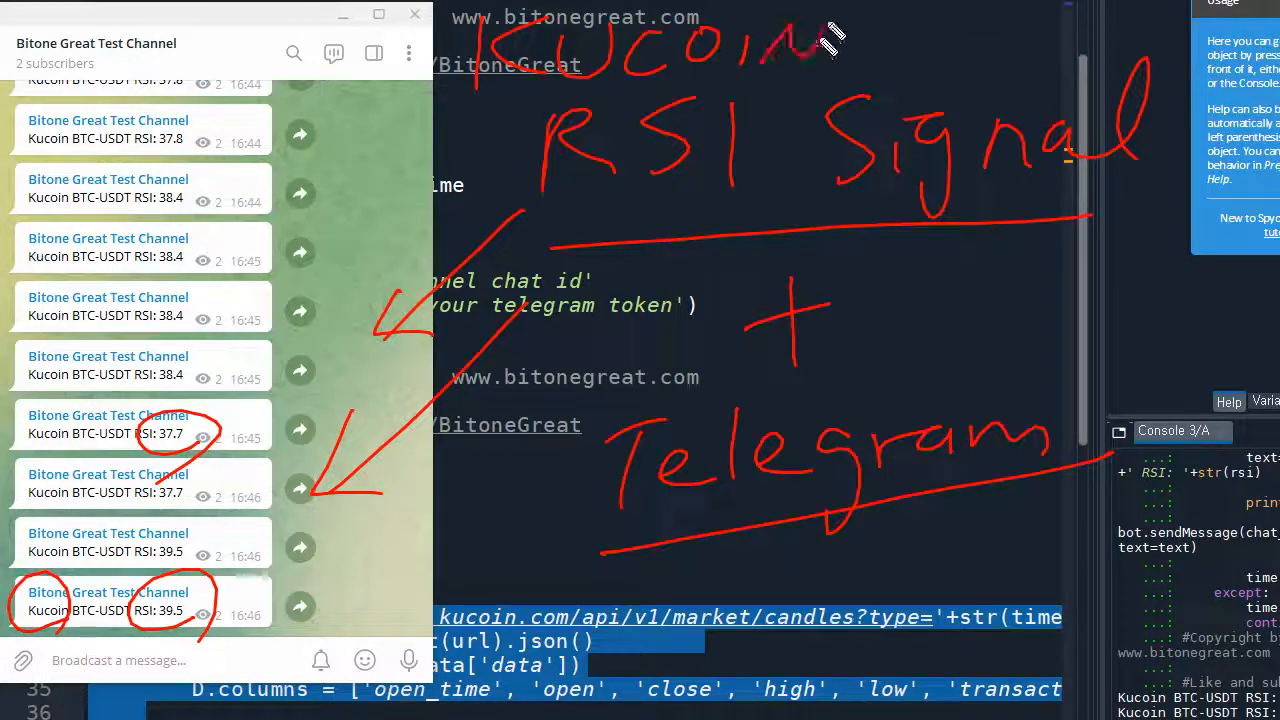
{"action": "left_click_drag", "start_coordinate": [840, 40], "coordinate": [600, 85]}
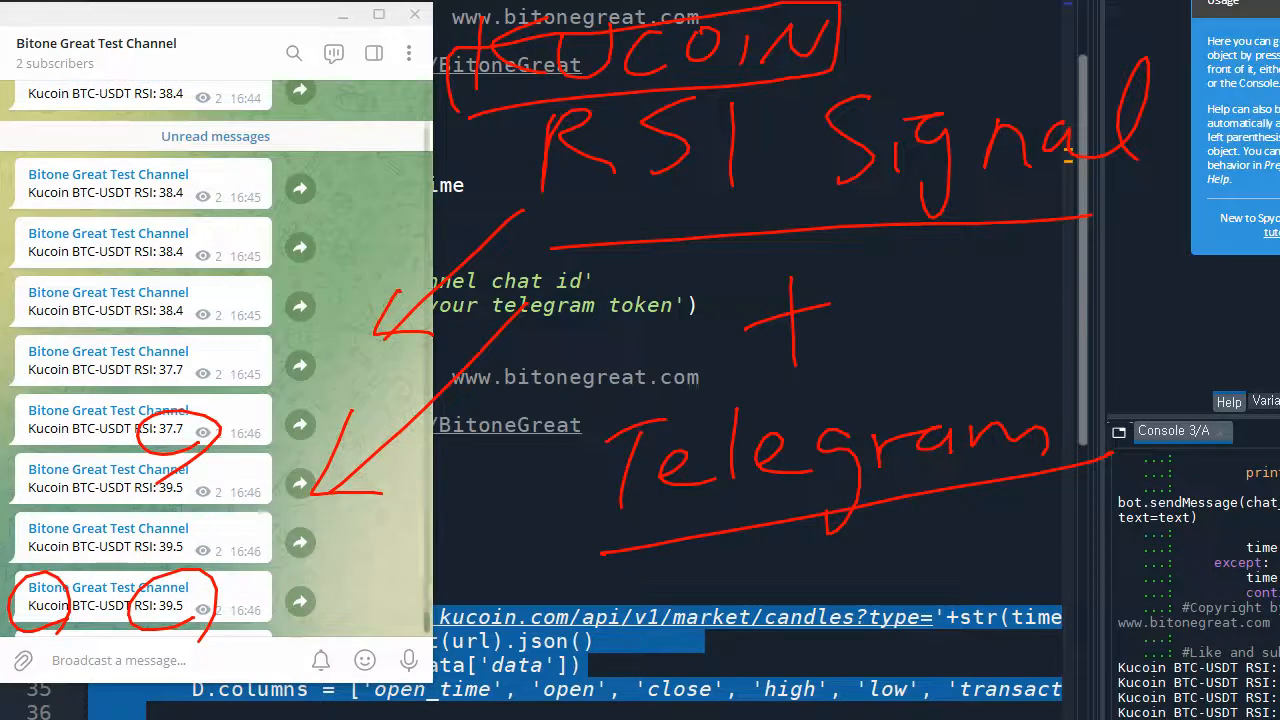
{"action": "mouse_move", "coordinate": [845, 365]}
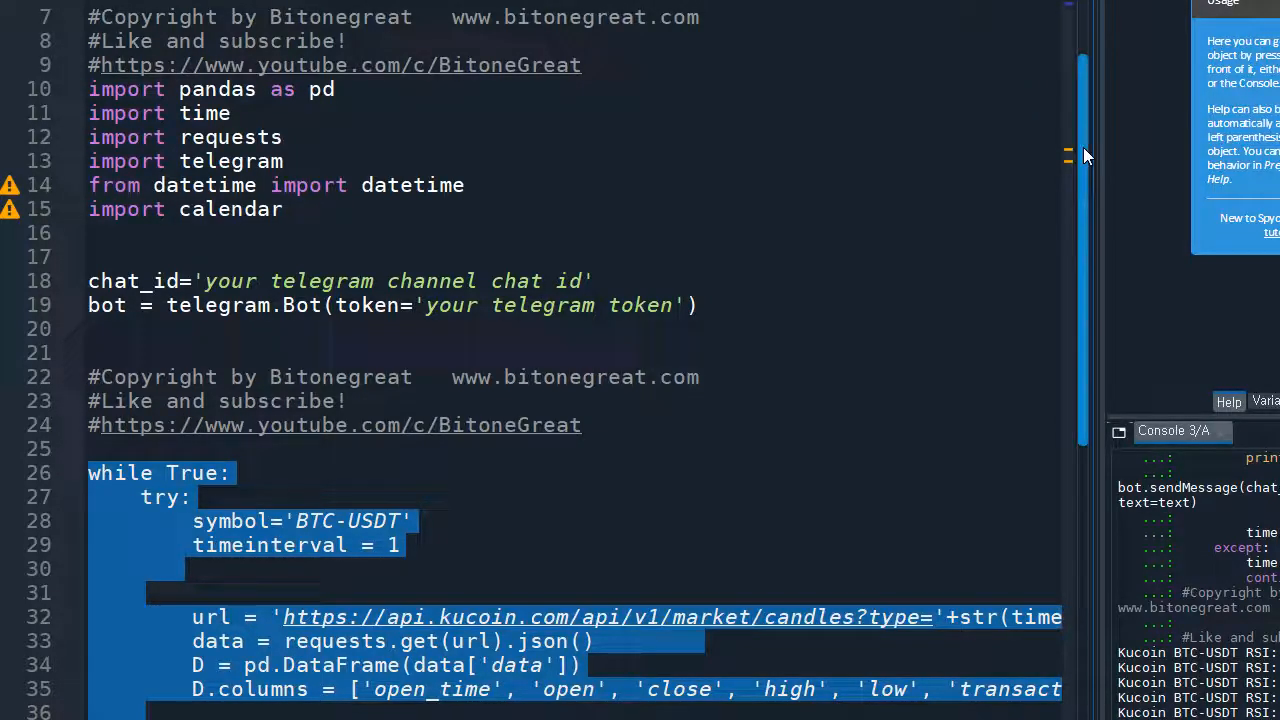
{"action": "scroll", "scroll_direction": "down", "scroll_amount": 3}
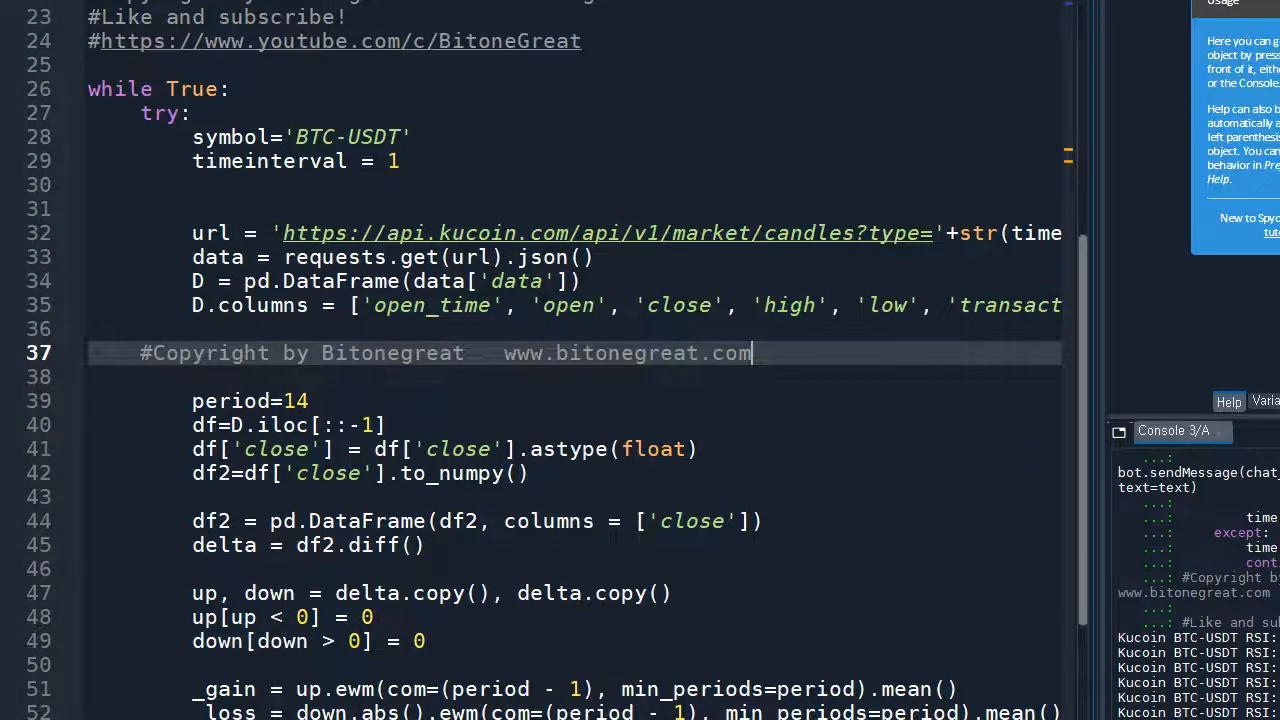
{"action": "double_click", "coordinate": [732, 353]}
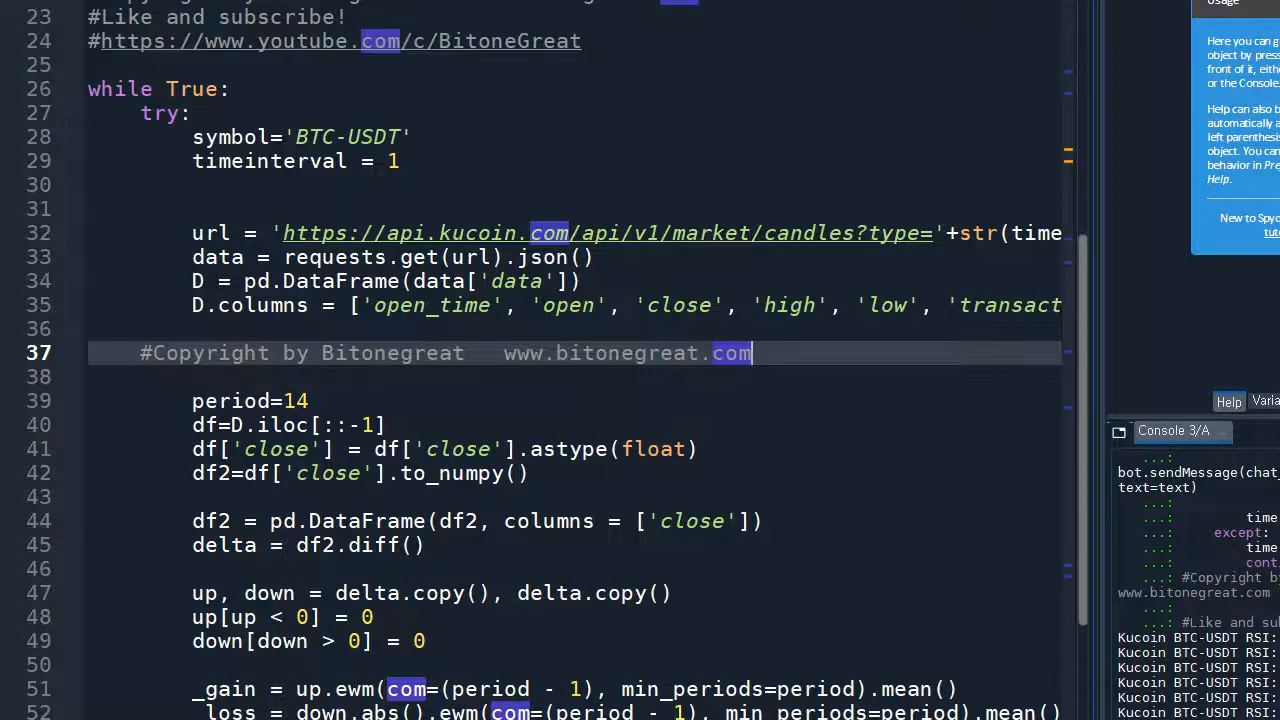
{"action": "scroll", "scroll_direction": "down", "scroll_amount": 3}
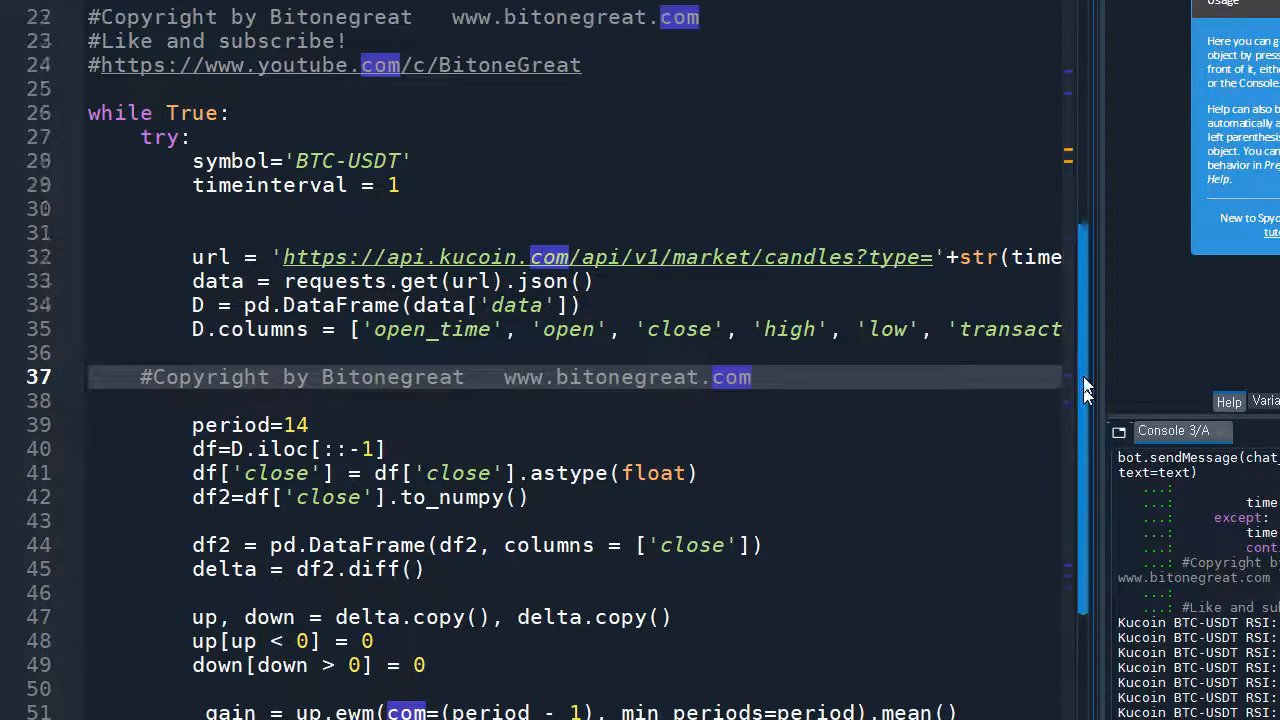
{"action": "scroll", "scroll_direction": "down", "scroll_amount": 3}
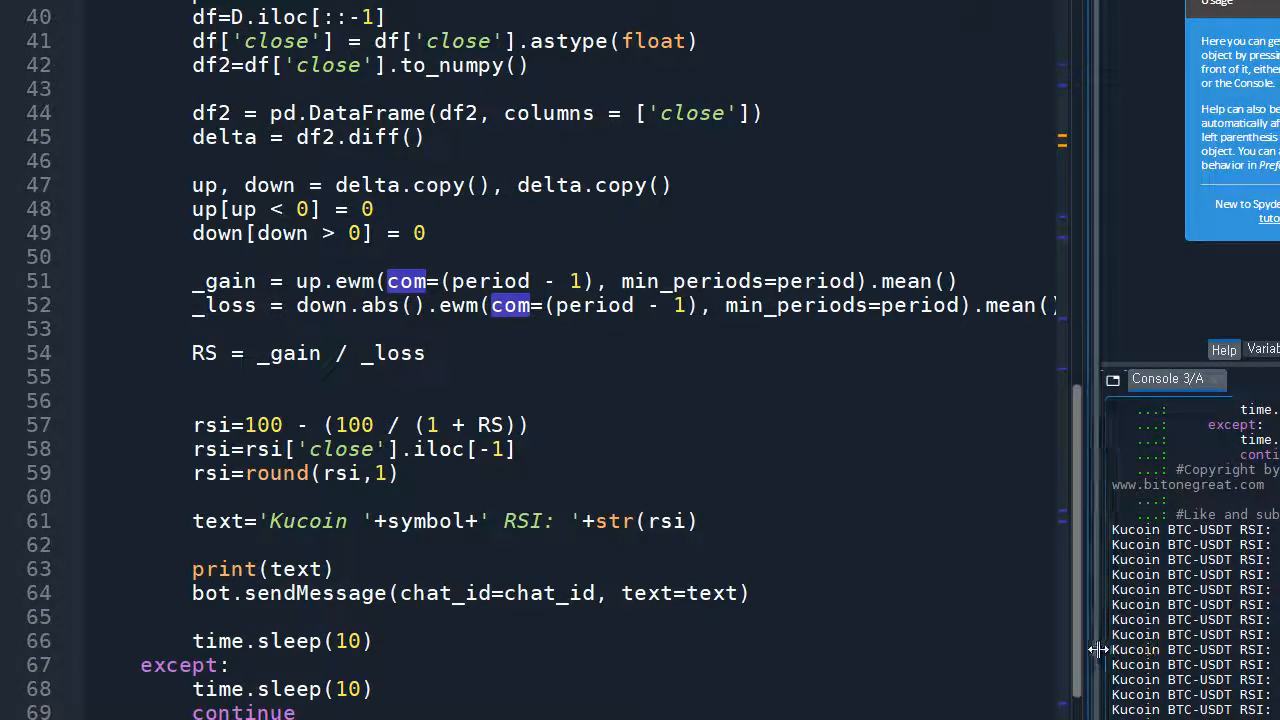
{"action": "scroll", "scroll_direction": "down", "scroll_amount": 3}
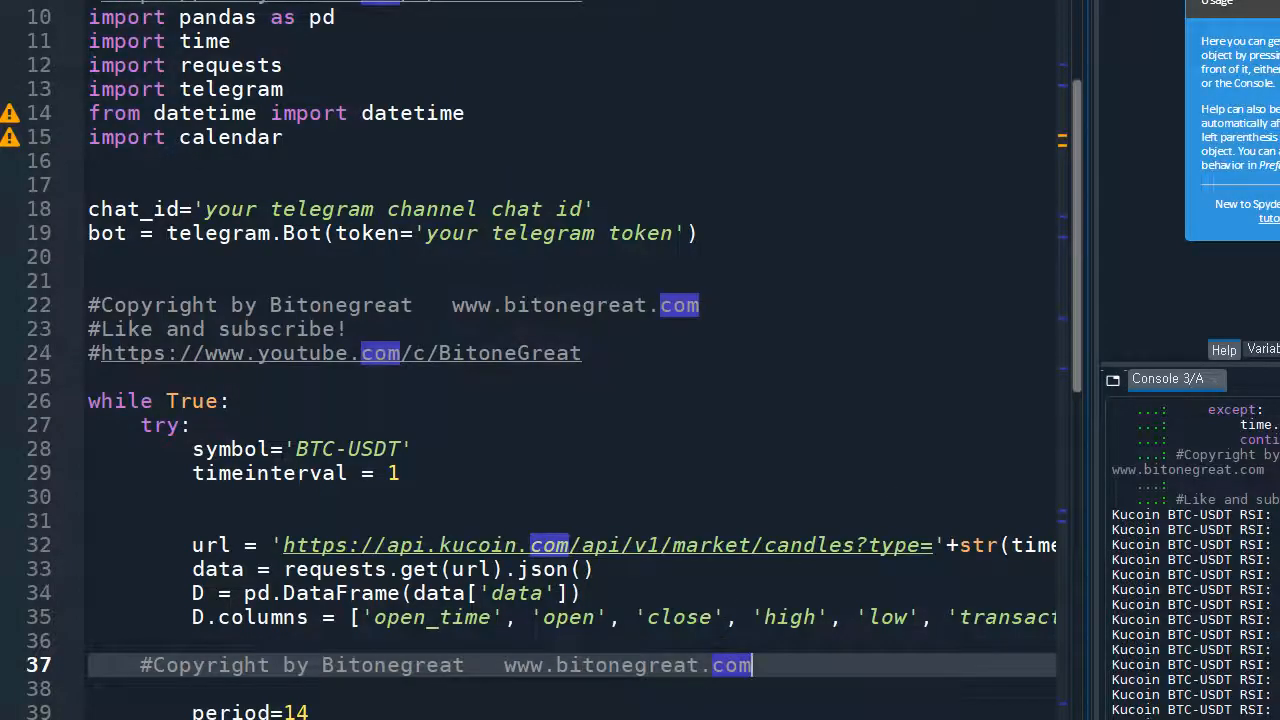
{"action": "scroll", "scroll_direction": "right", "scroll_amount": 3}
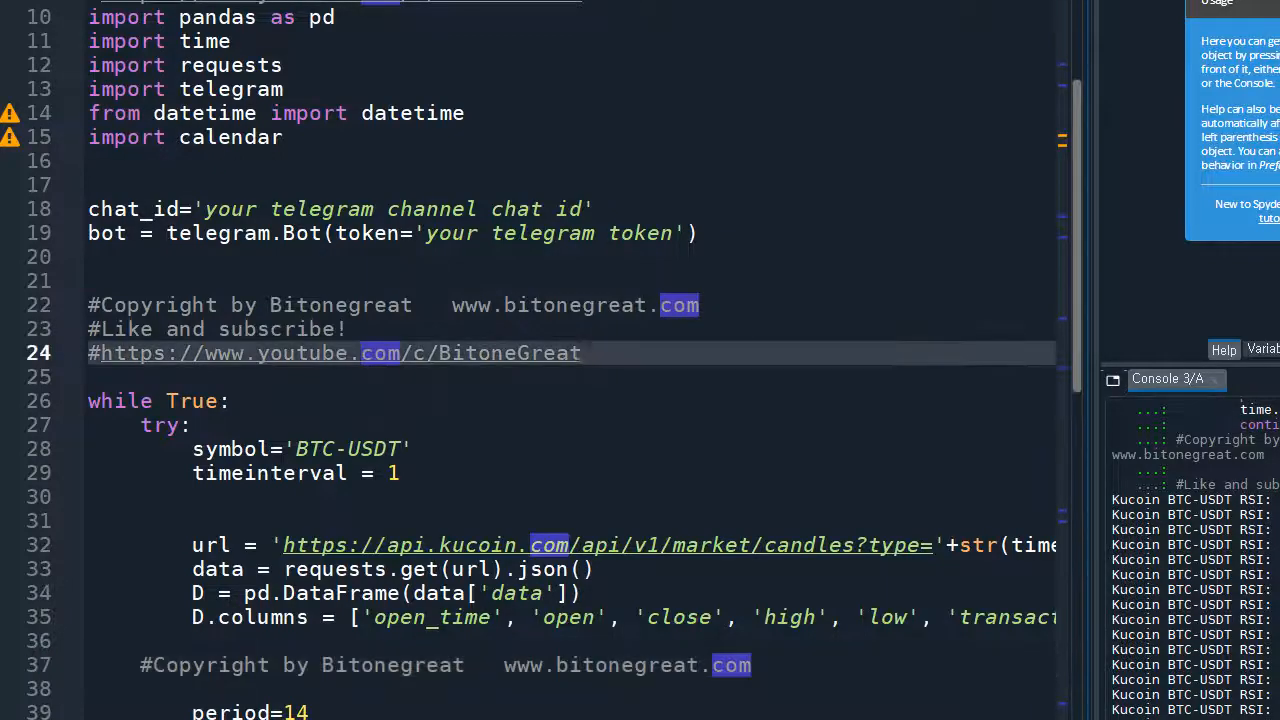
{"action": "scroll", "scroll_direction": "down", "scroll_amount": 3}
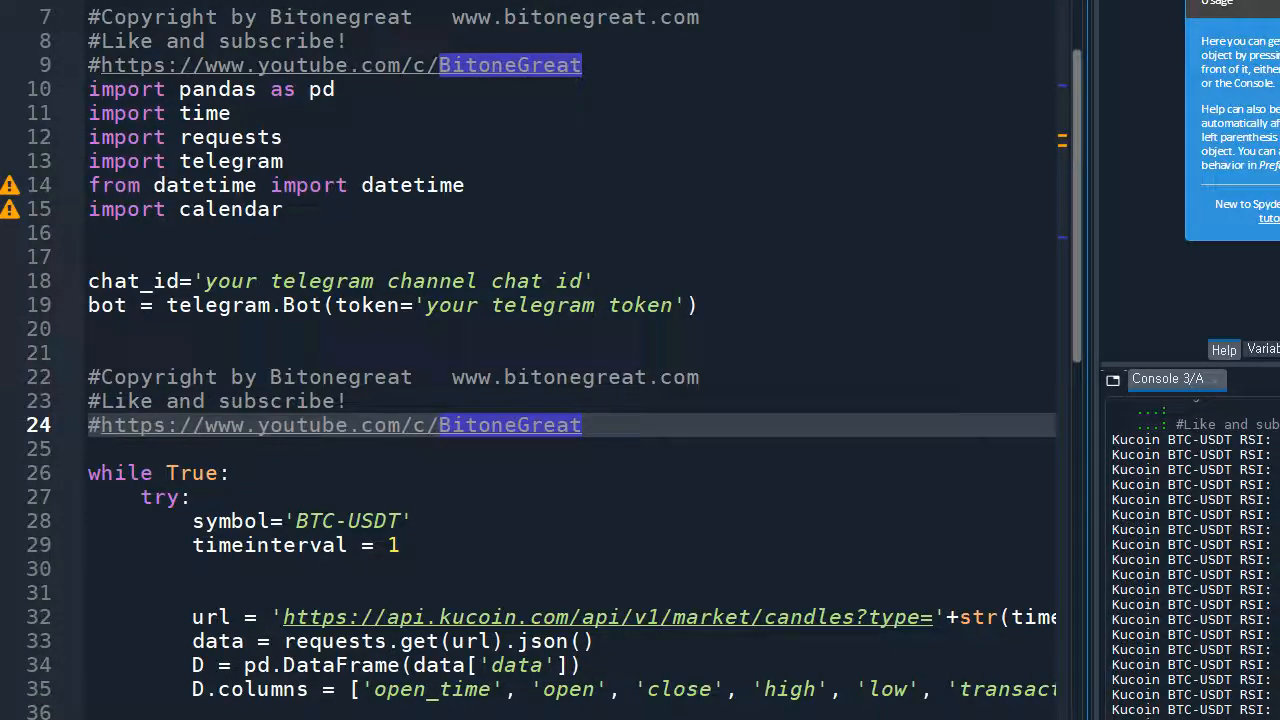
{"action": "mouse_move", "coordinate": [710, 195]}
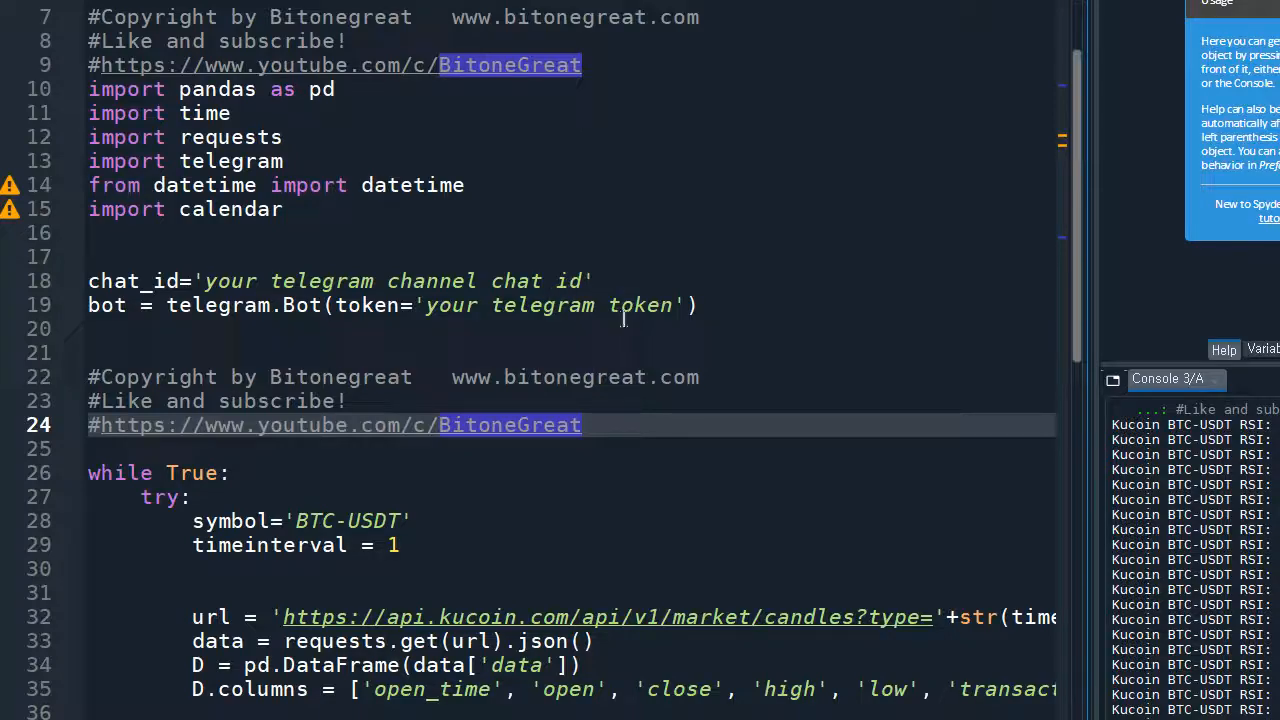
{"action": "mouse_move", "coordinate": [890, 222]}
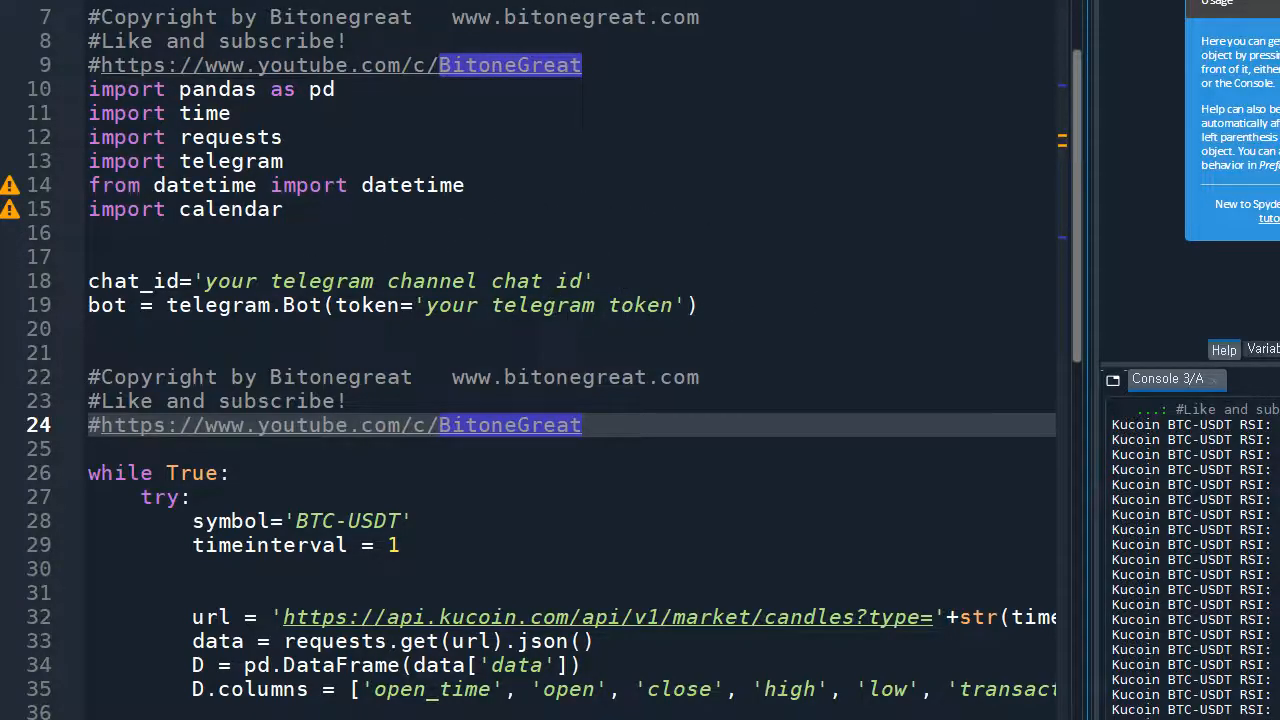
{"action": "scroll", "scroll_direction": "down", "scroll_amount": 3}
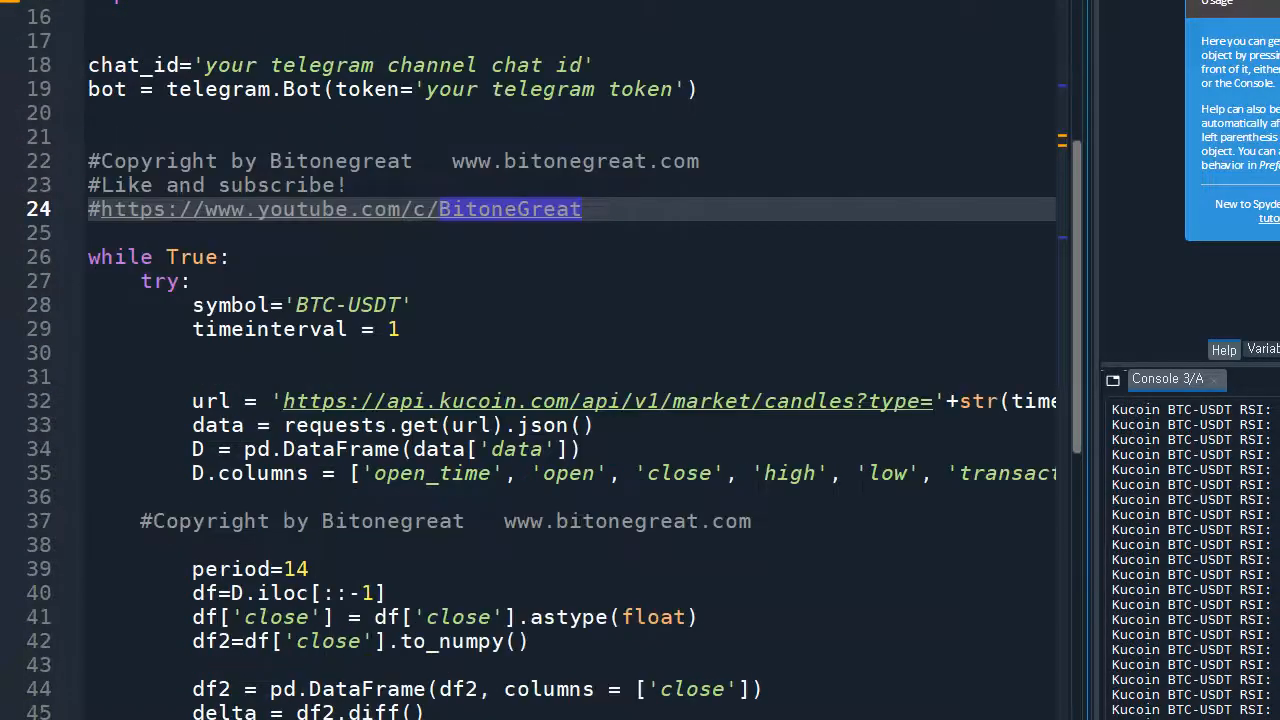
{"action": "scroll", "scroll_direction": "down", "scroll_amount": 3}
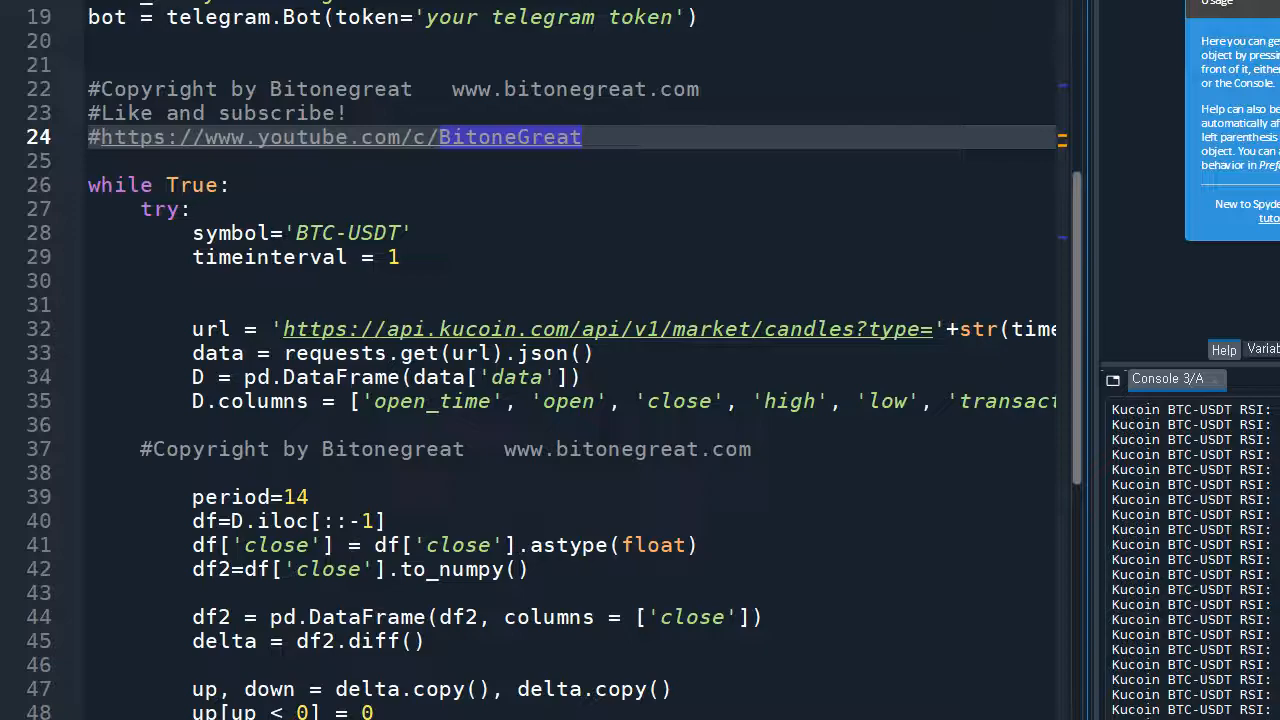
{"action": "scroll", "scroll_direction": "down", "scroll_amount": 3}
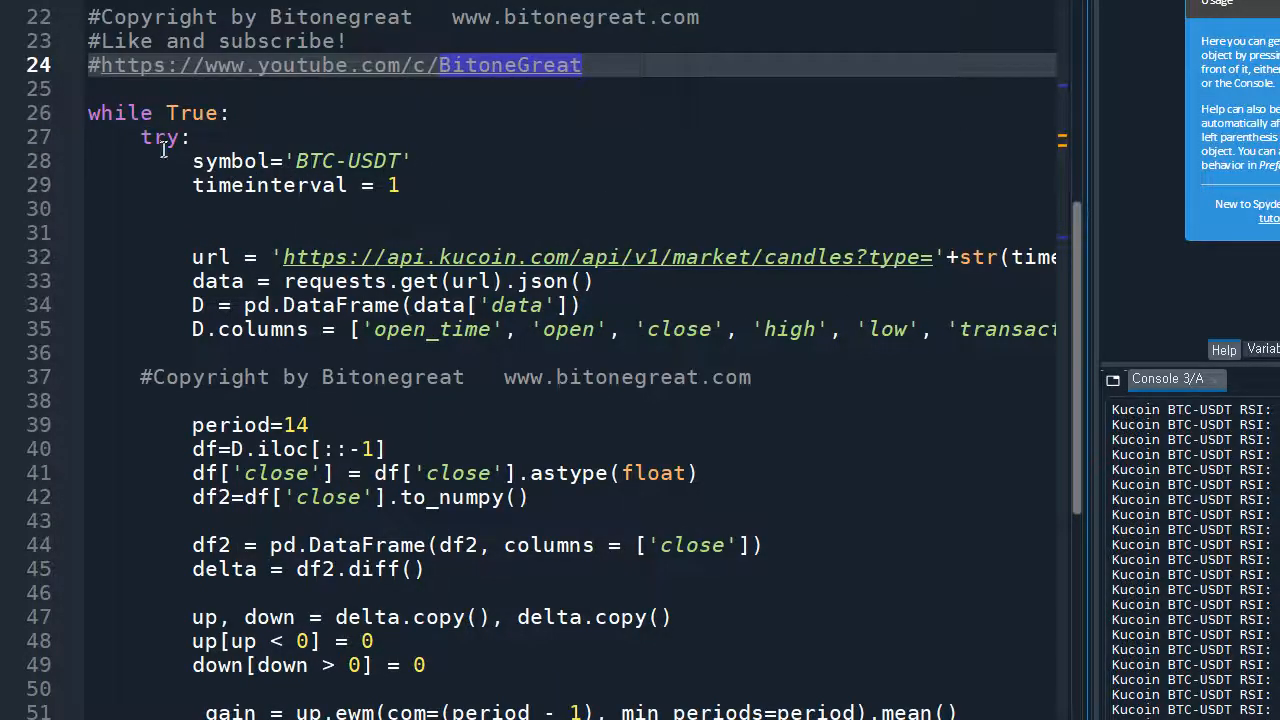
{"action": "mouse_move", "coordinate": [437, 186]}
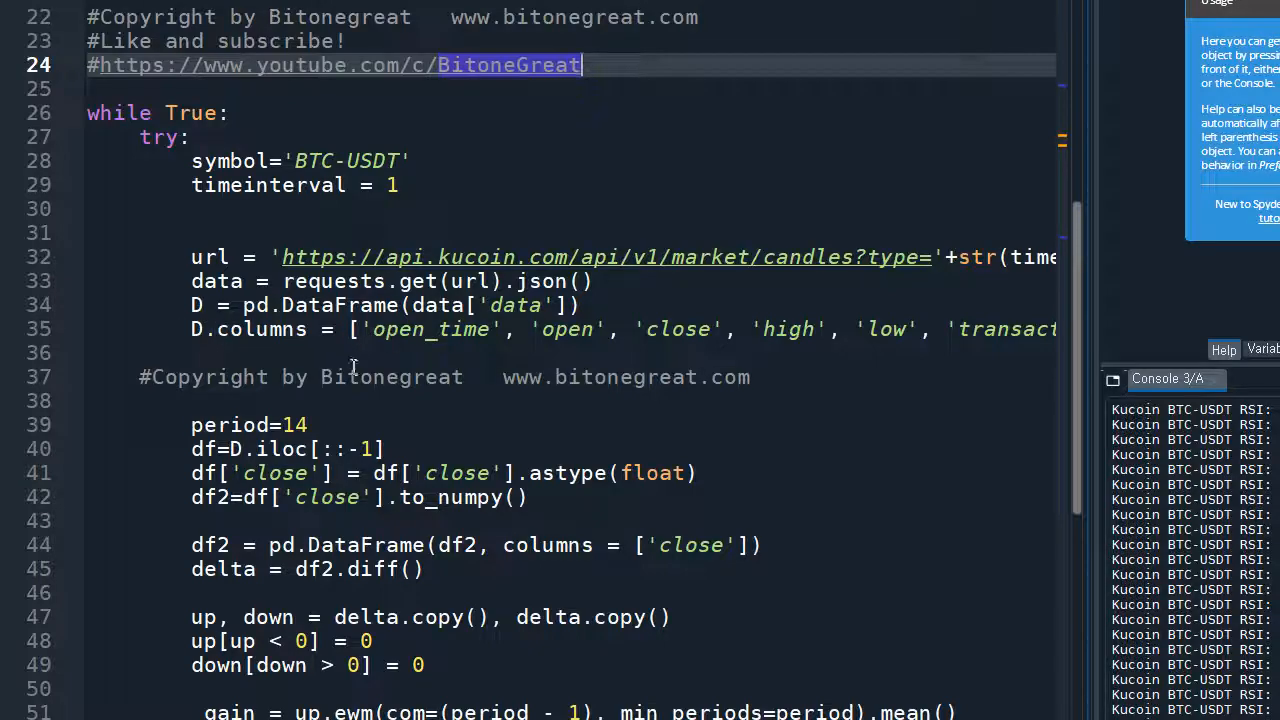
{"action": "mouse_move", "coordinate": [487, 388]}
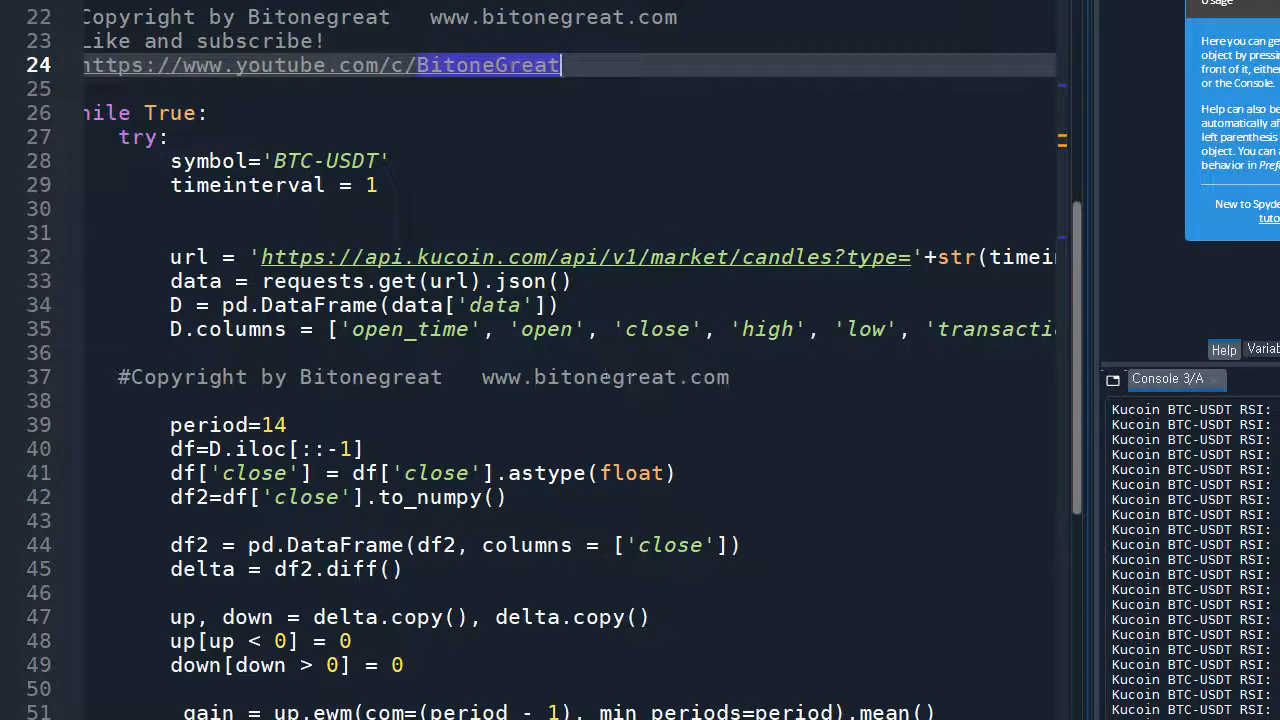
{"action": "scroll", "scroll_direction": "down", "scroll_amount": 3}
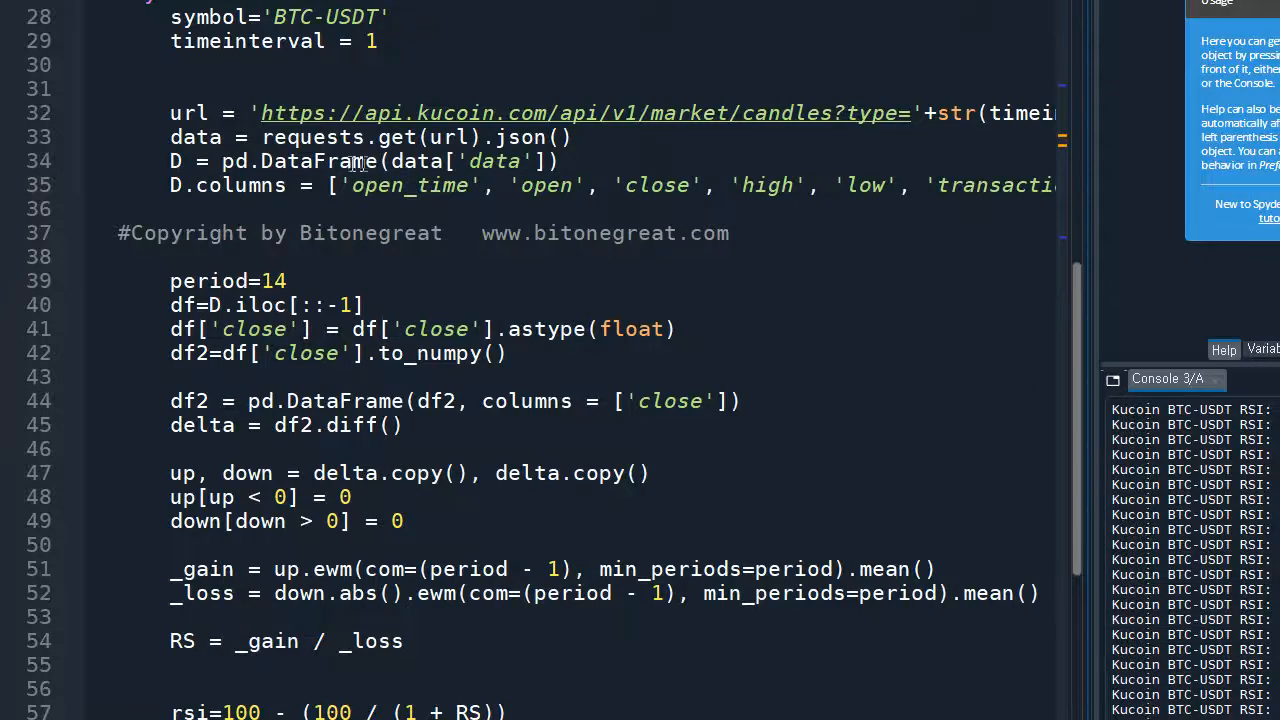
{"action": "scroll", "scroll_direction": "down", "scroll_amount": 3}
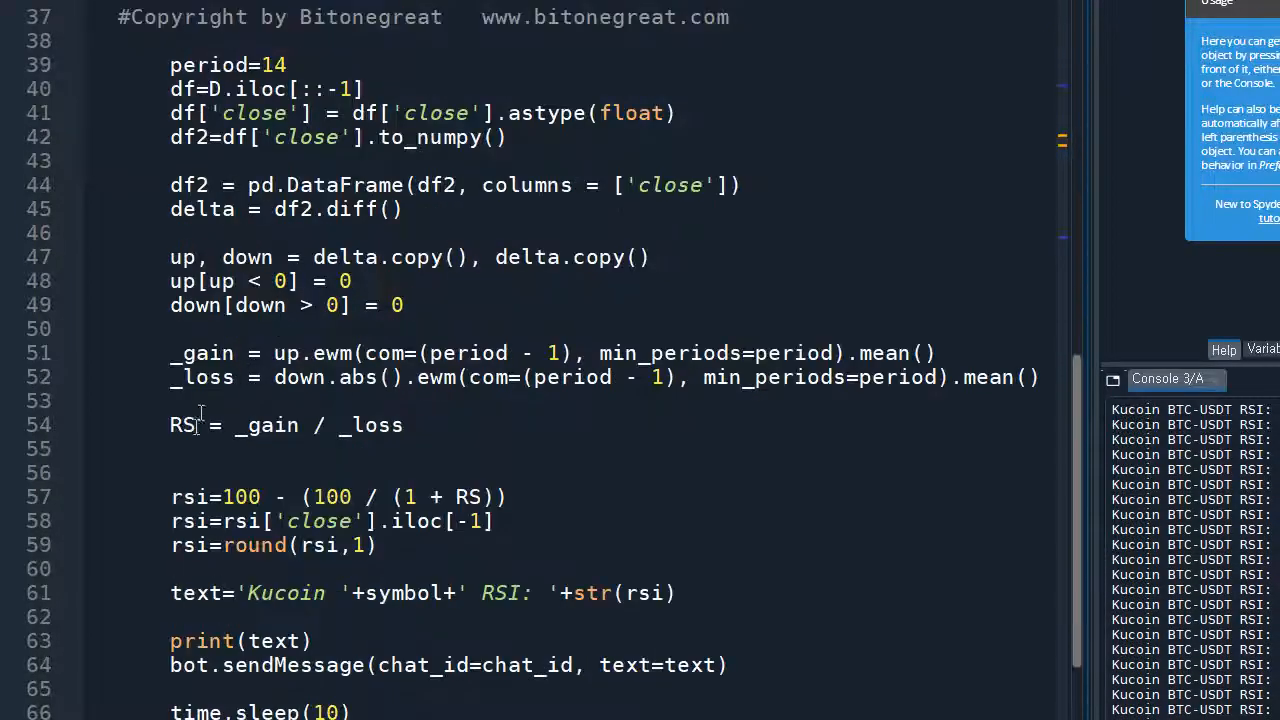
{"action": "scroll", "scroll_direction": "down", "scroll_amount": 3}
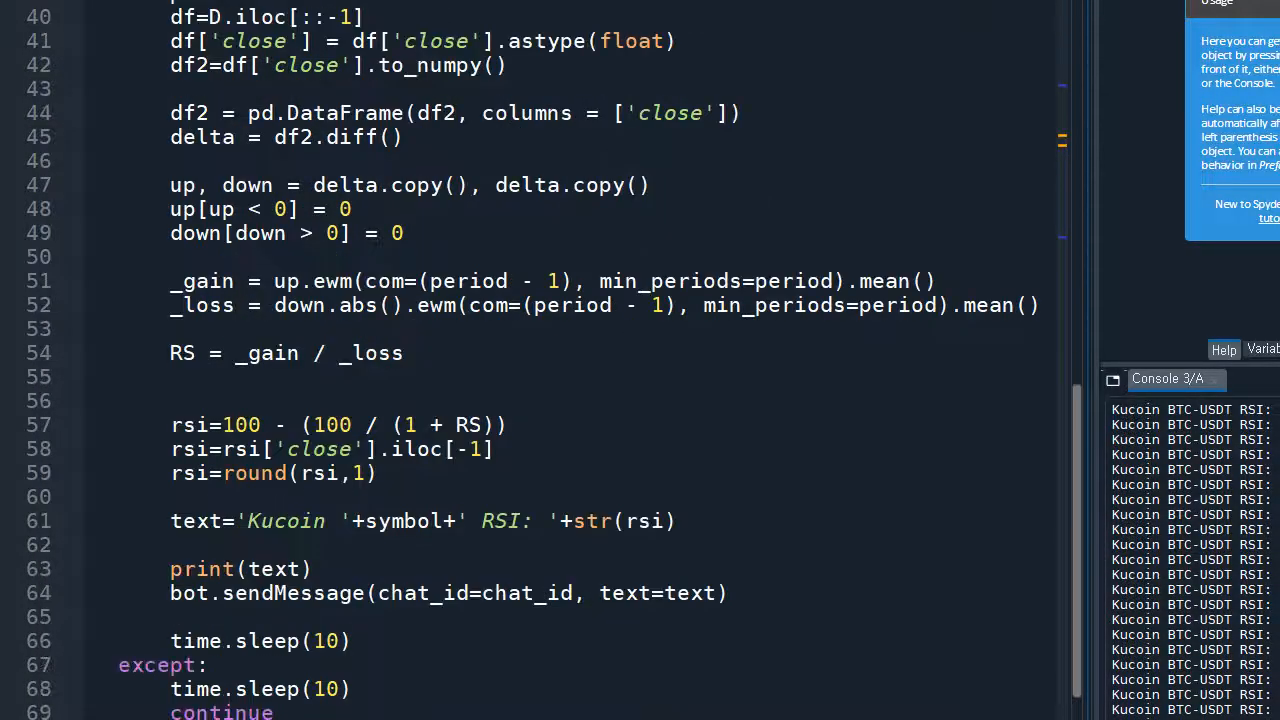
{"action": "scroll", "scroll_direction": "down", "scroll_amount": 3}
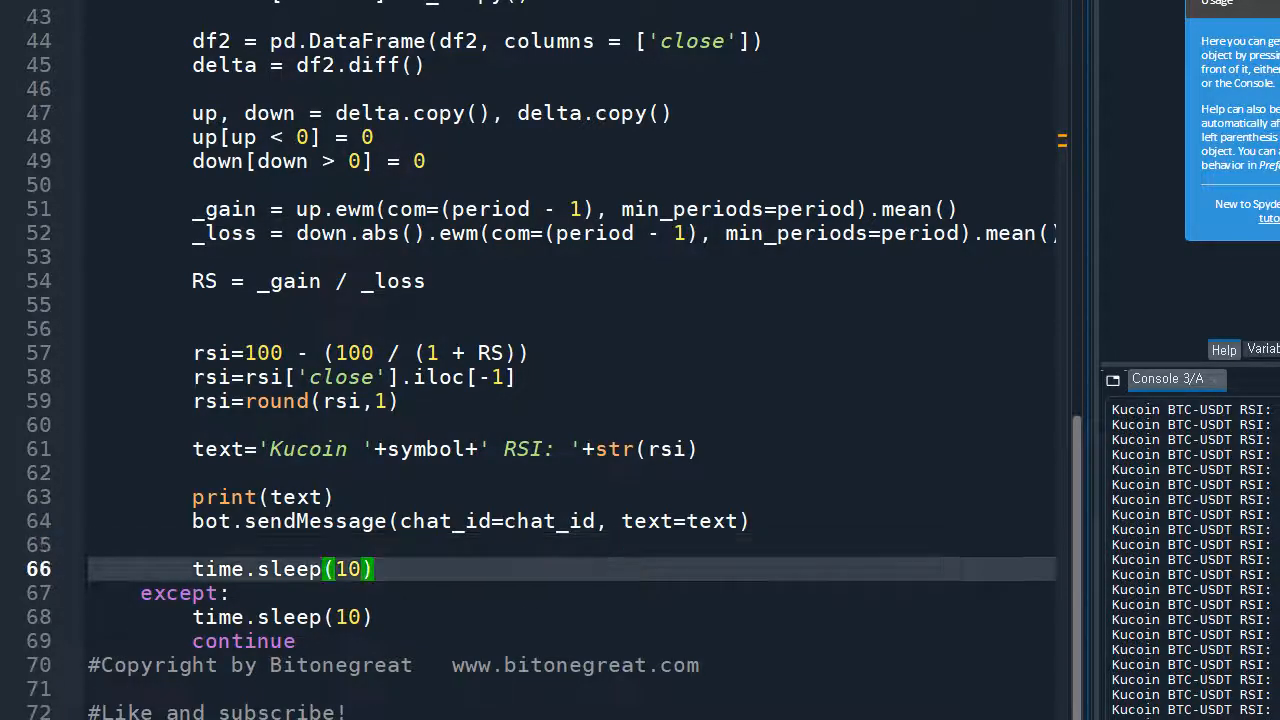
{"action": "left_click", "coordinate": [420, 569]}
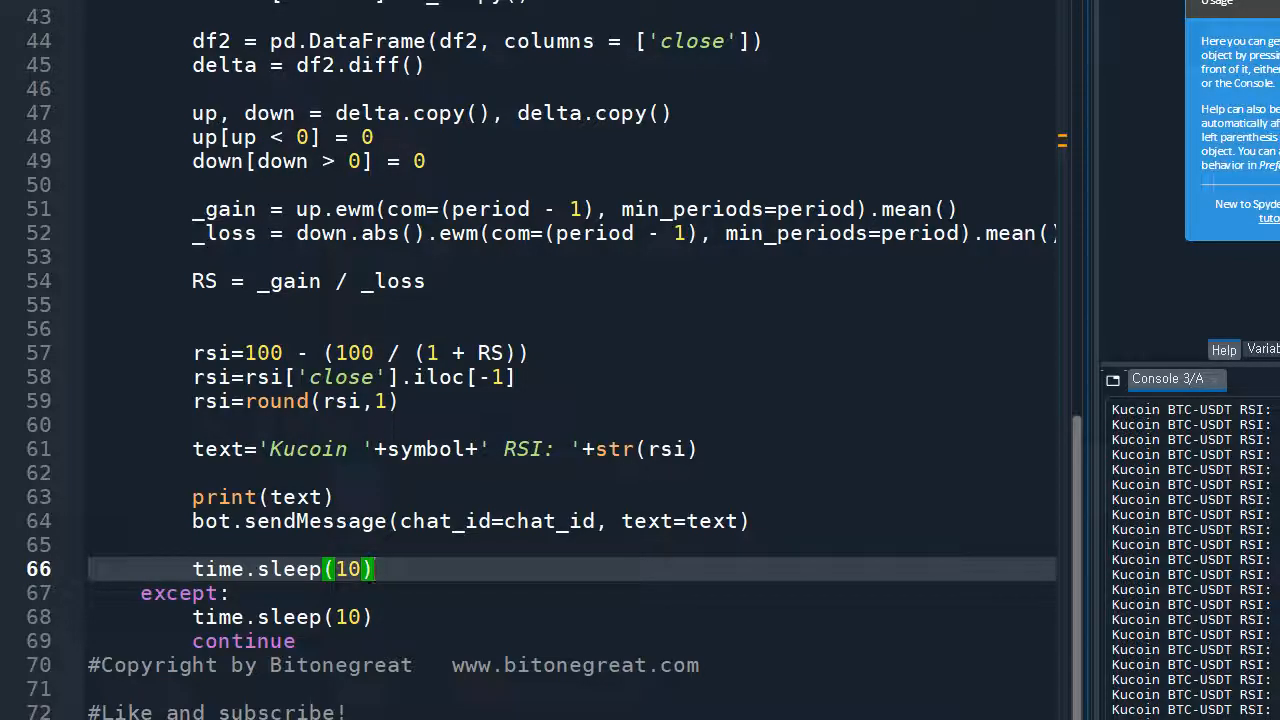
{"action": "scroll", "scroll_direction": "down", "scroll_amount": 3}
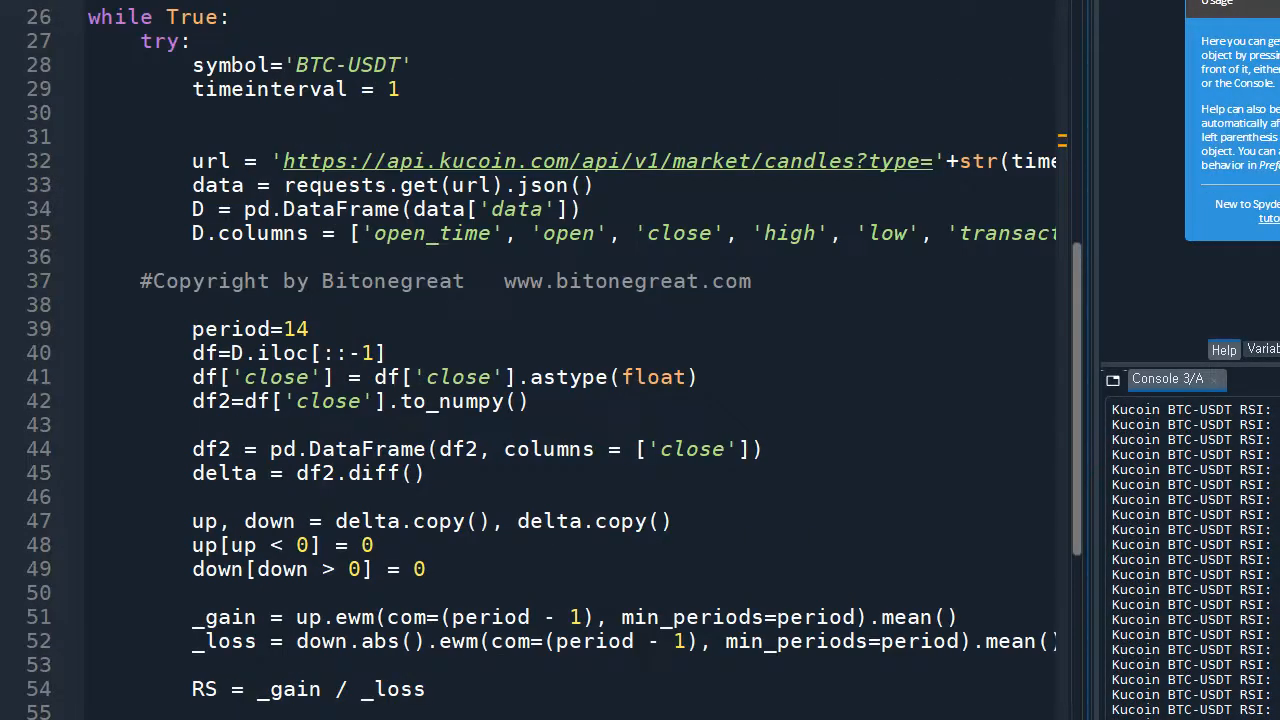
Scroll the Spyder editor with the Telegram channel of Kucoin RSI posts beside it.
{"action": "scroll", "scroll_direction": "down", "scroll_amount": 3}
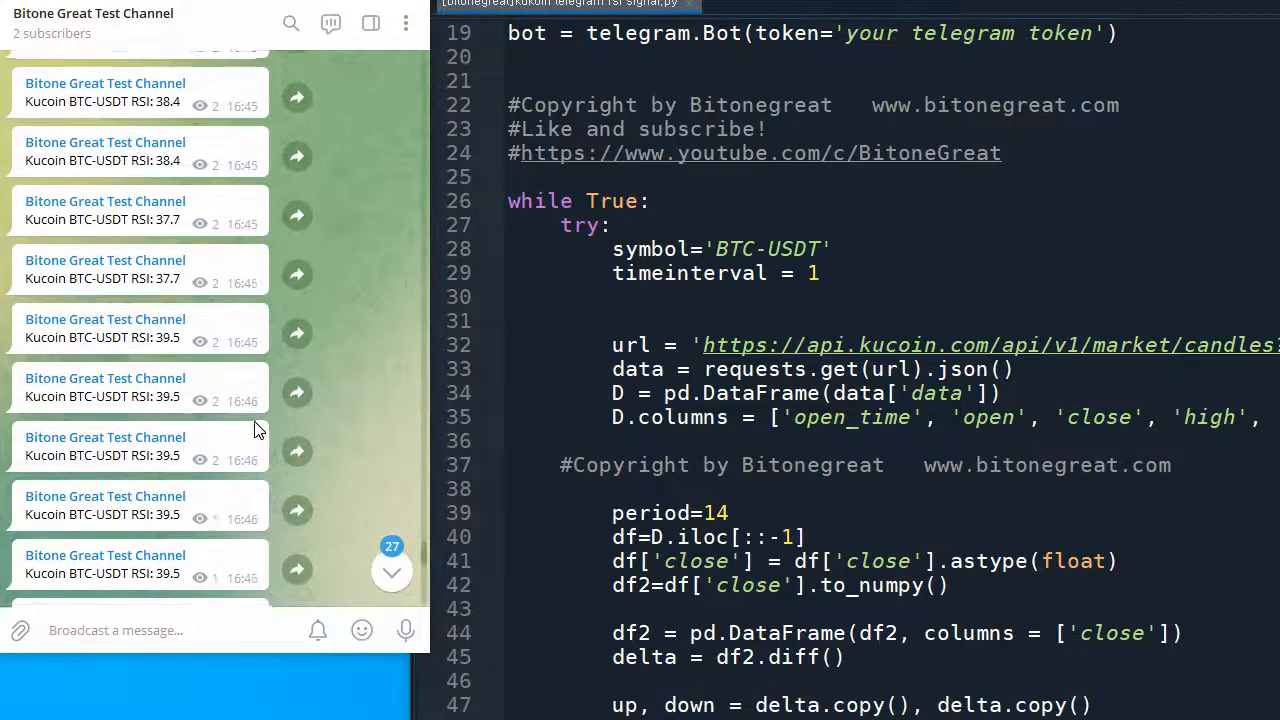
{"action": "scroll", "scroll_direction": "down", "scroll_amount": 3}
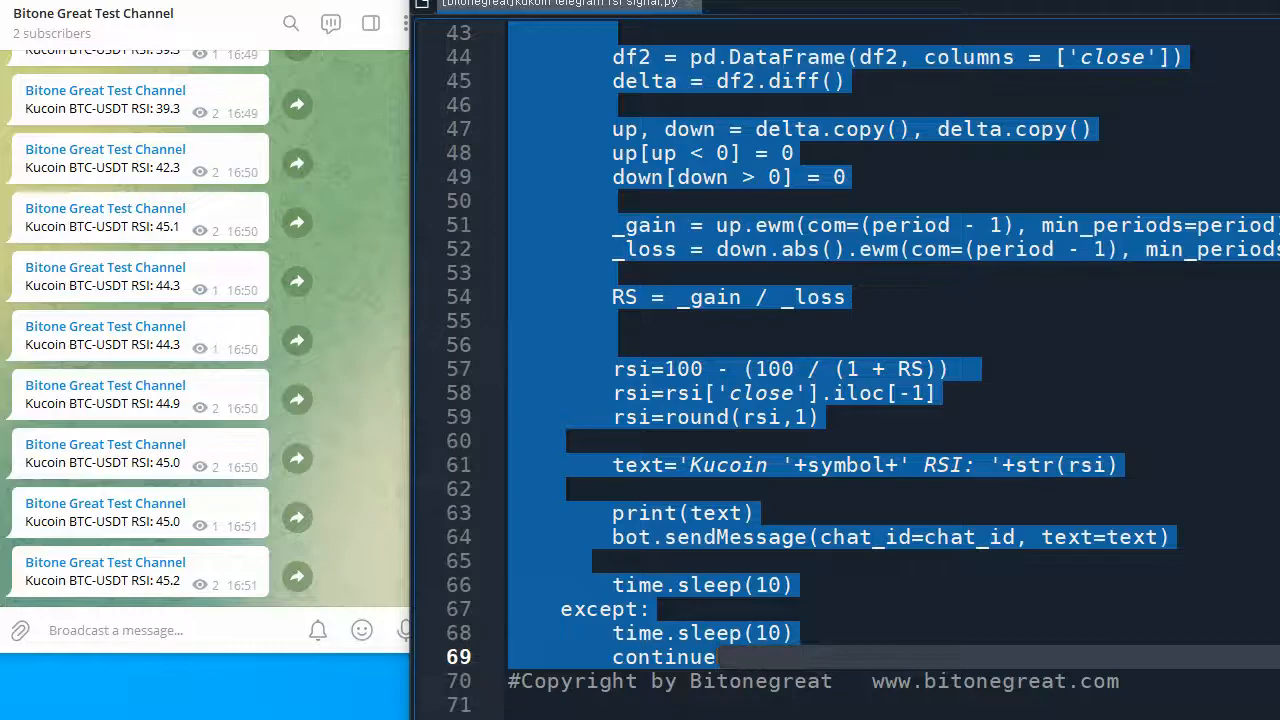
{"action": "scroll", "scroll_direction": "down", "scroll_amount": 3}
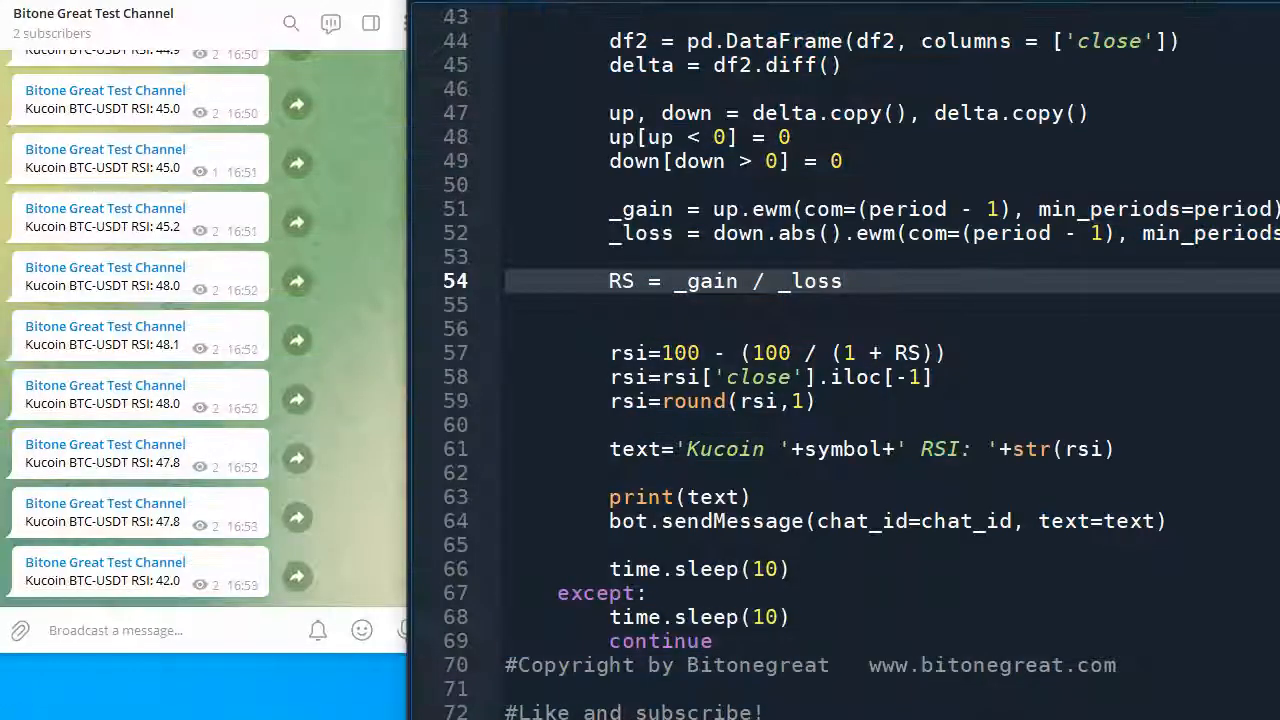
{"action": "double_click", "coordinate": [810, 281]}
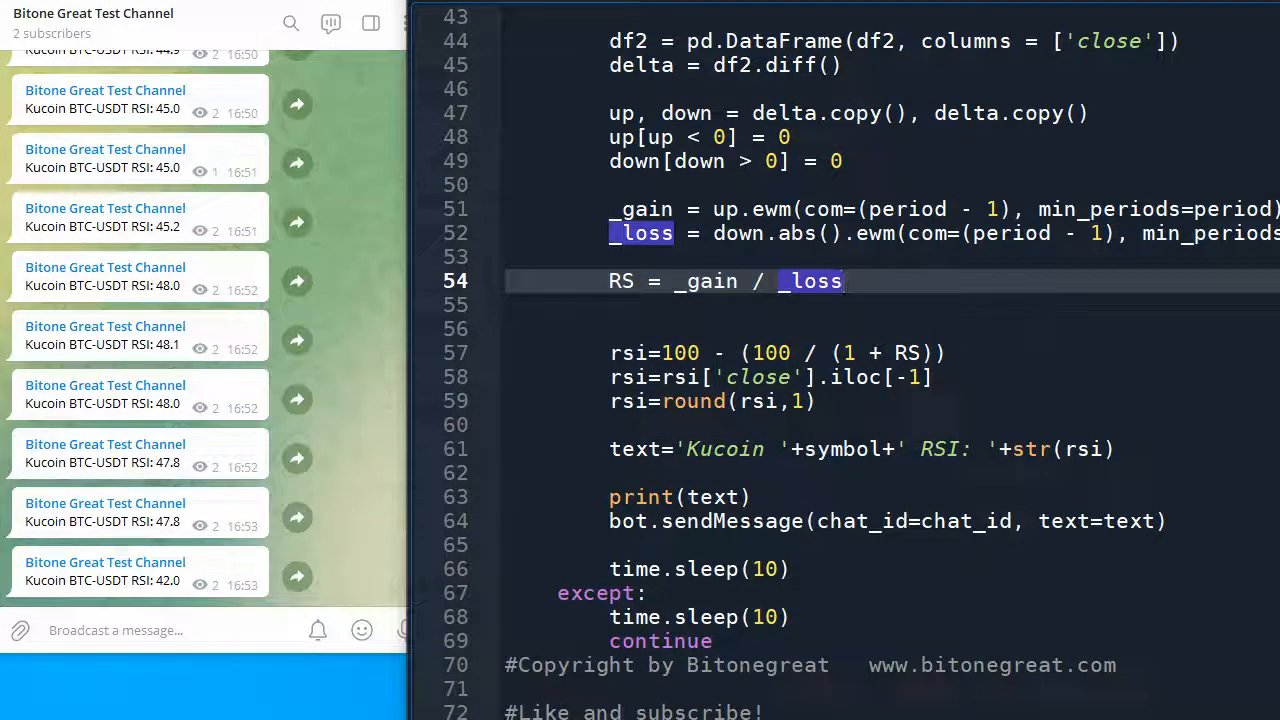